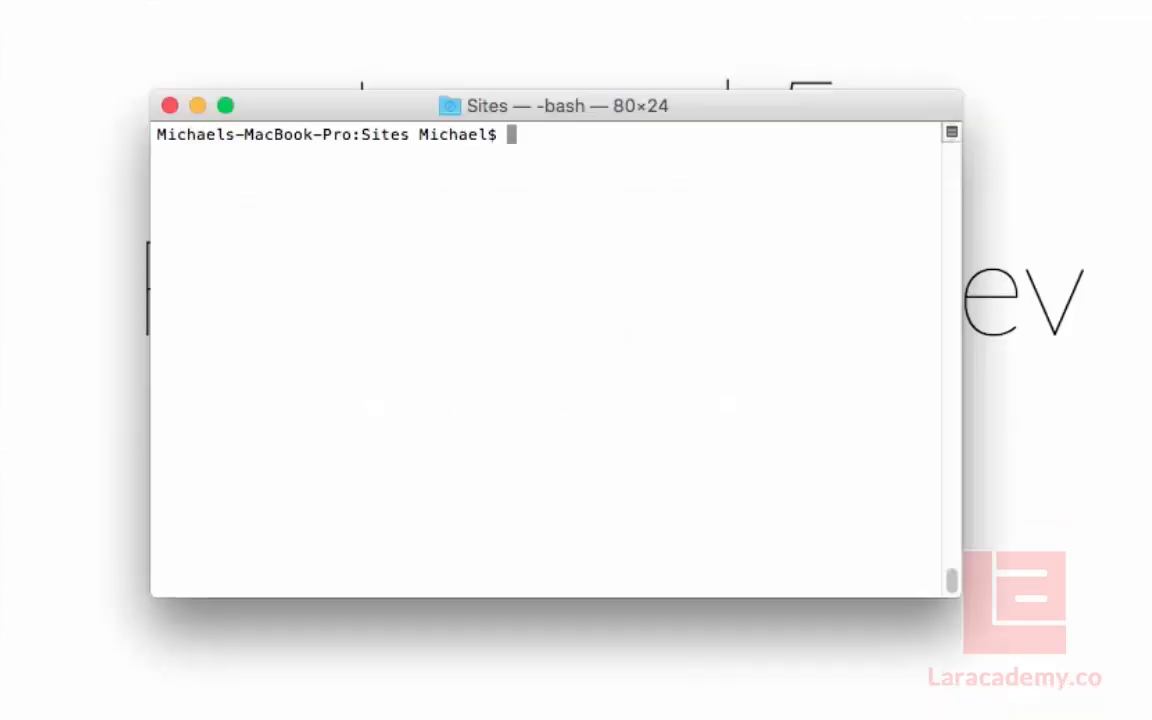
# List the Sites folder and copy my-app recursively to a new api.my-app folder.
pyautogui.write('ls')
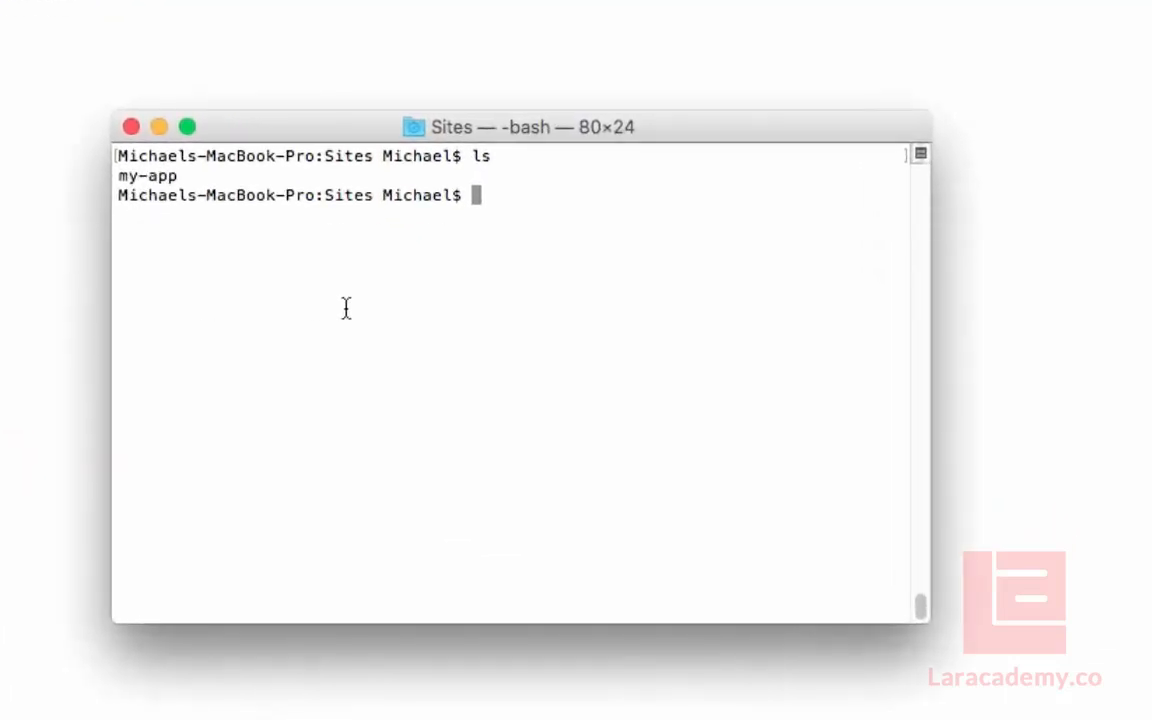
pyautogui.write('cp')
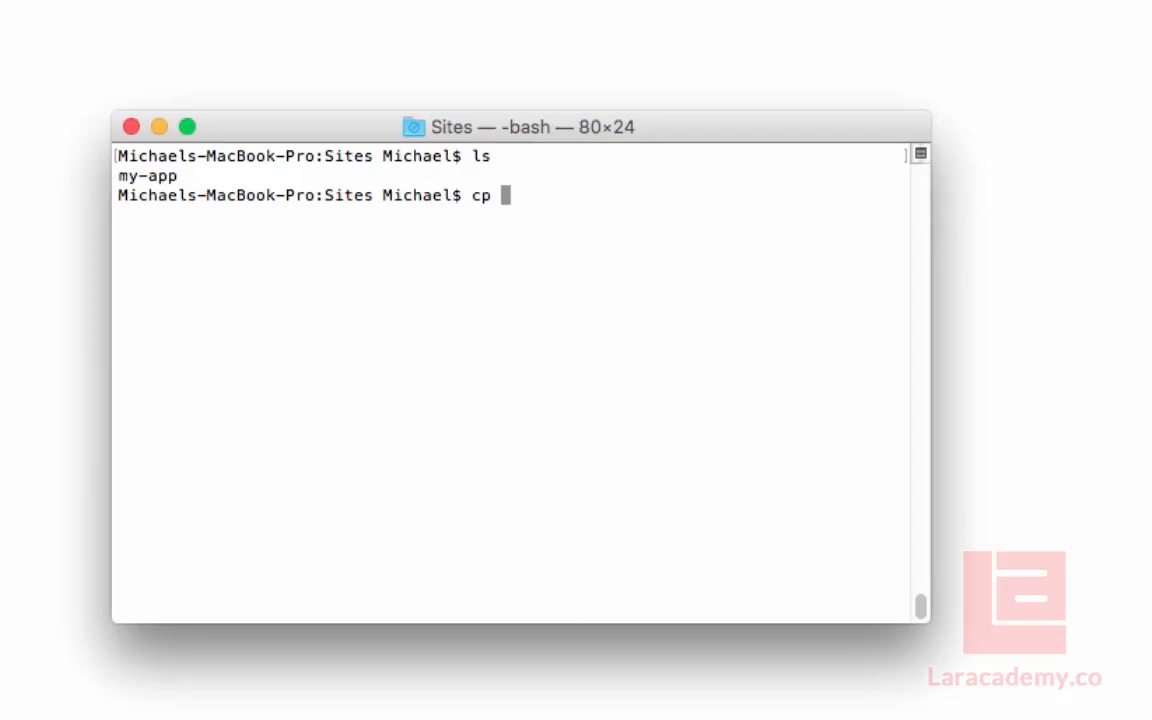
pyautogui.write('-R')
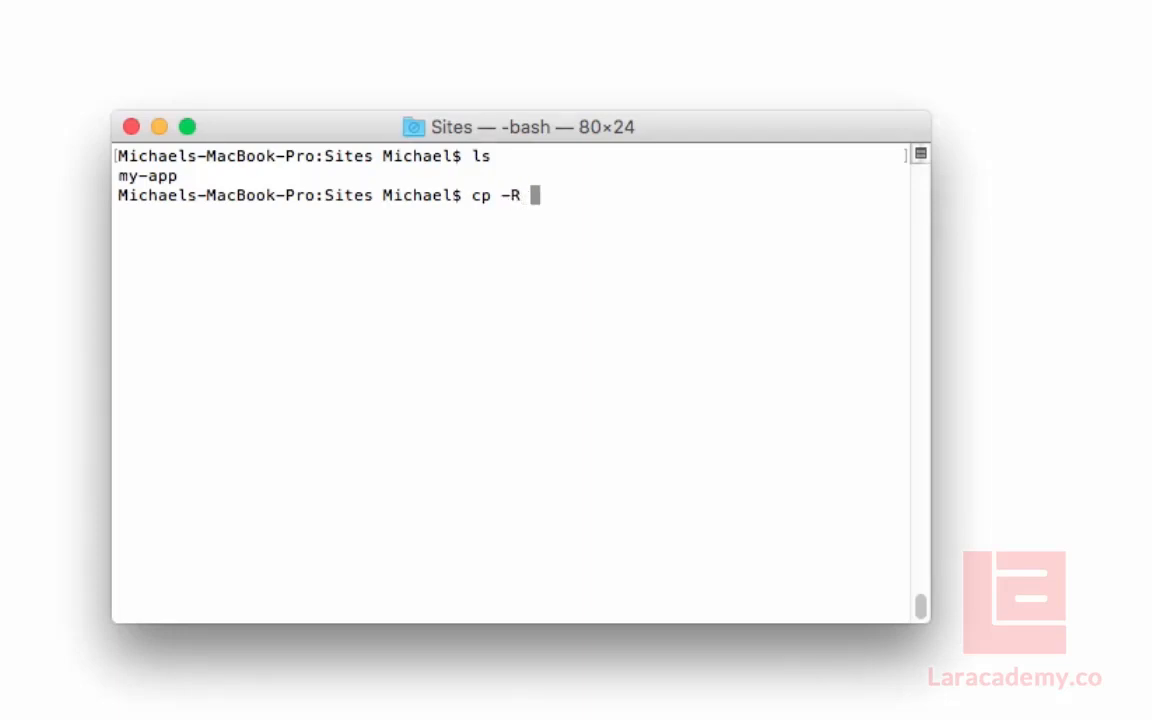
pyautogui.write('my-app/')
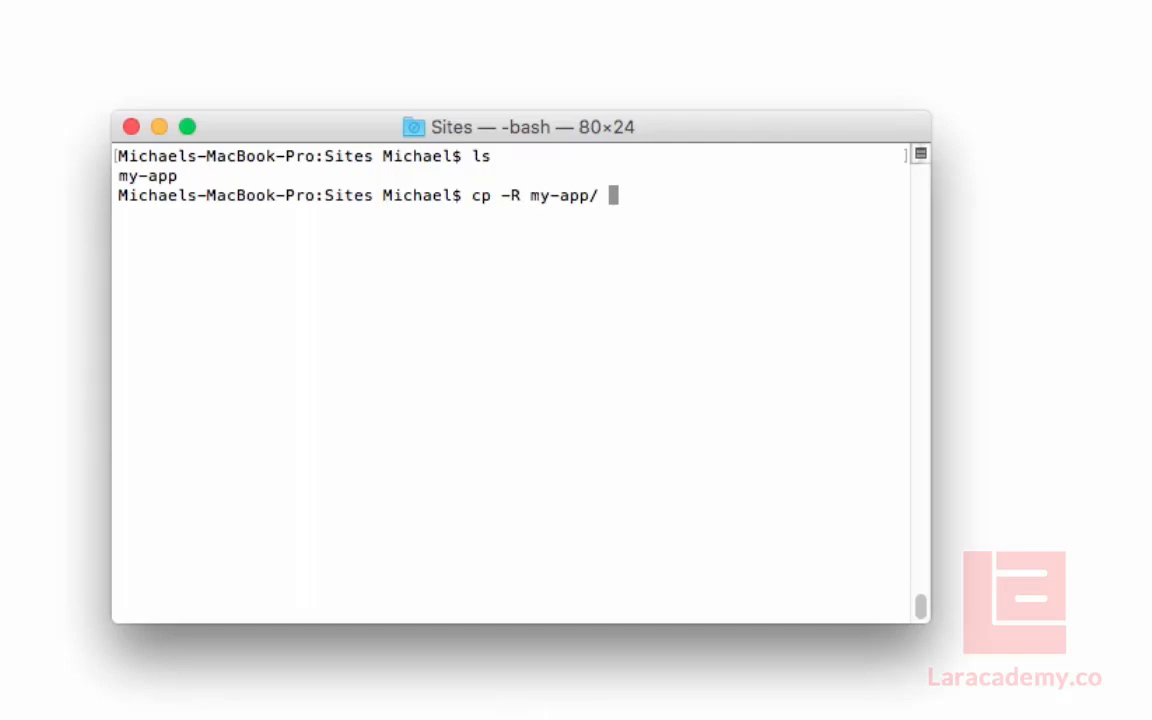
pyautogui.write('api.my-app.dev')
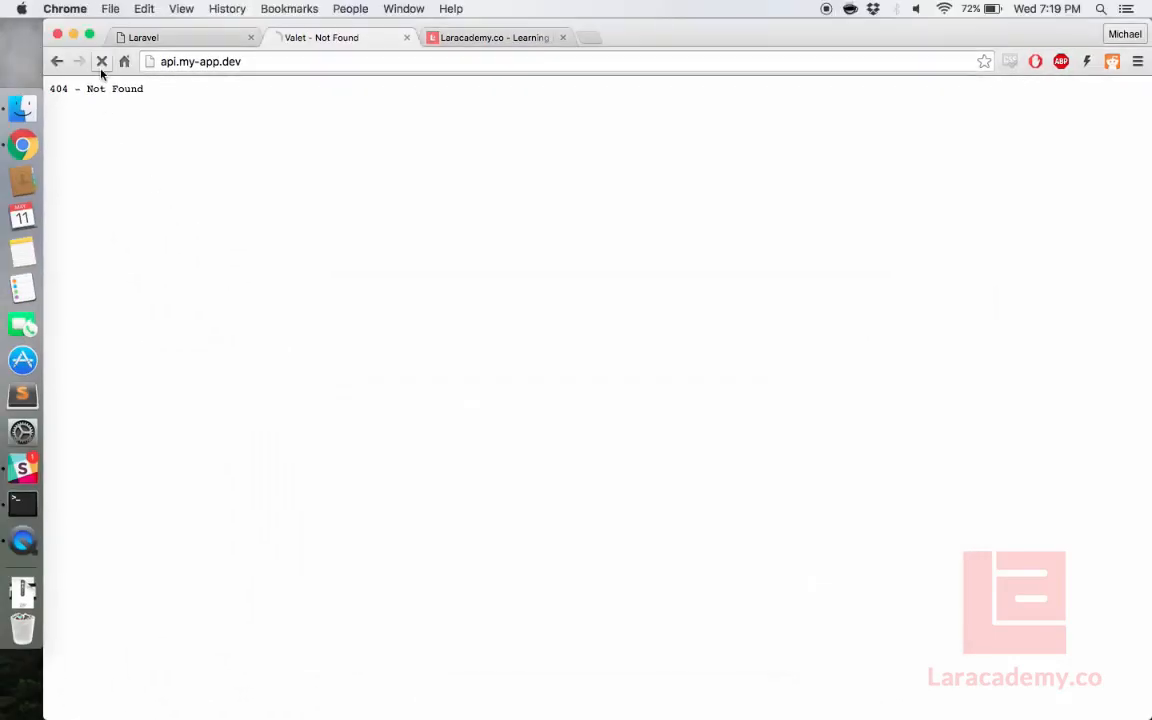
# Reload api.my-app.dev in Chrome, then start editing api.my-app/resources/views/welcome.blade.php in nano.
pyautogui.click(100, 60)
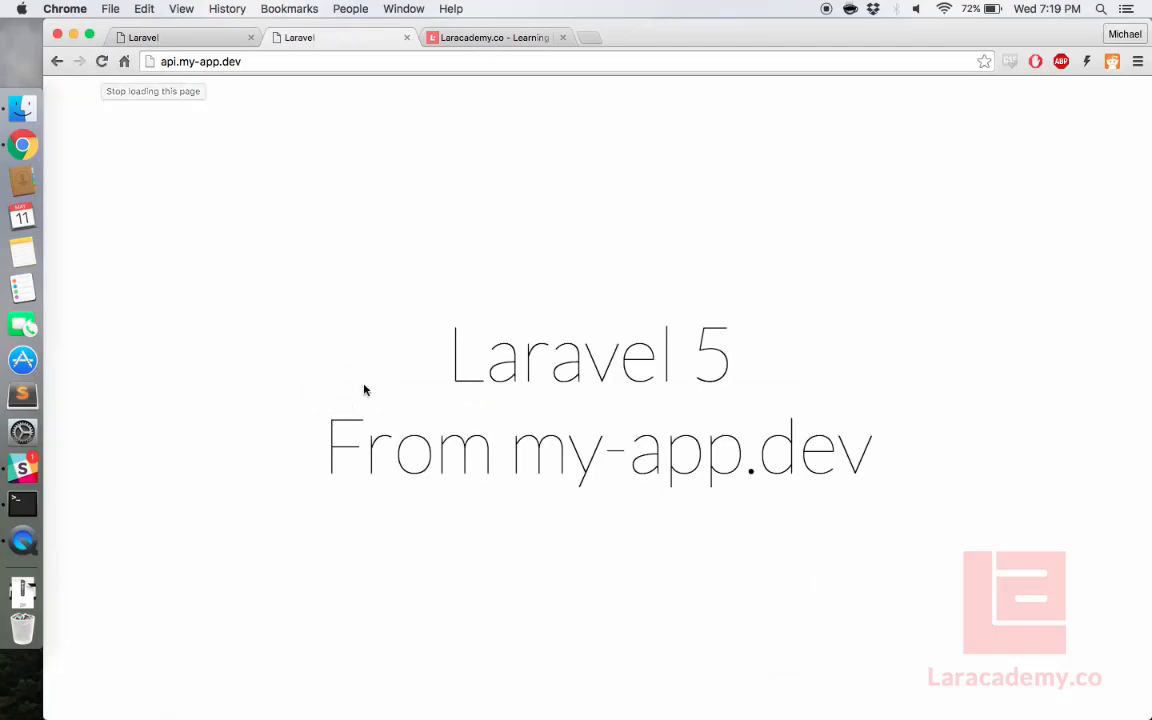
pyautogui.doubleClick(624, 444)
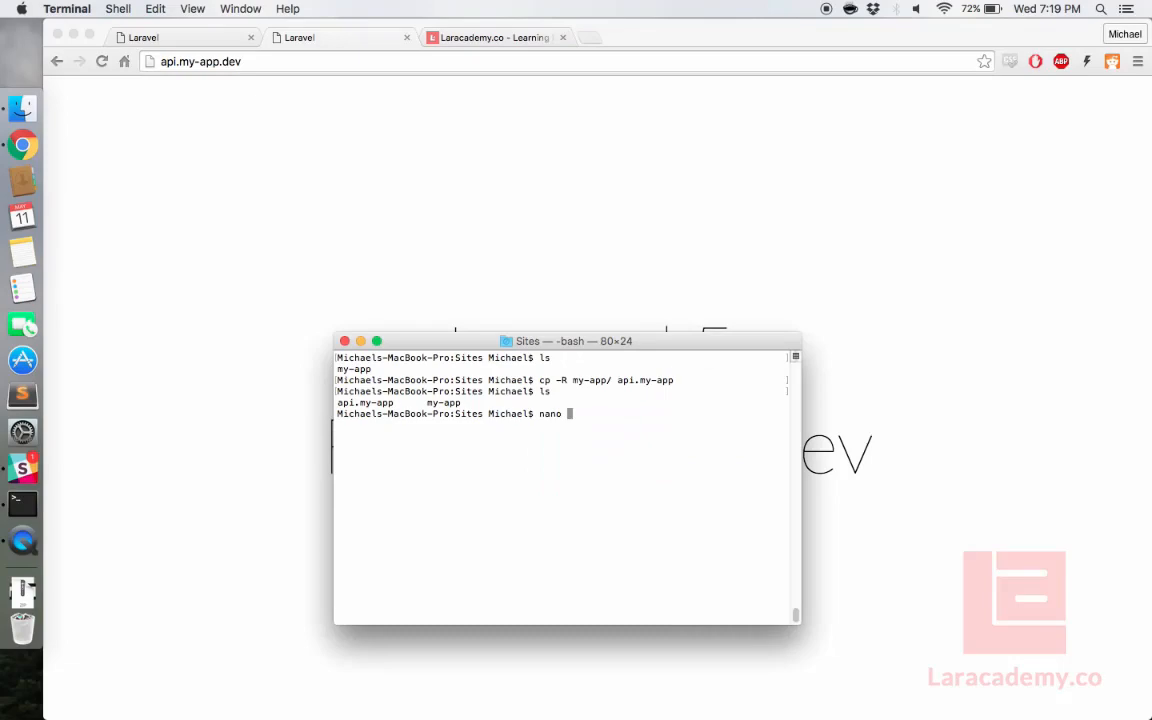
pyautogui.write('api.my-app/resources/')
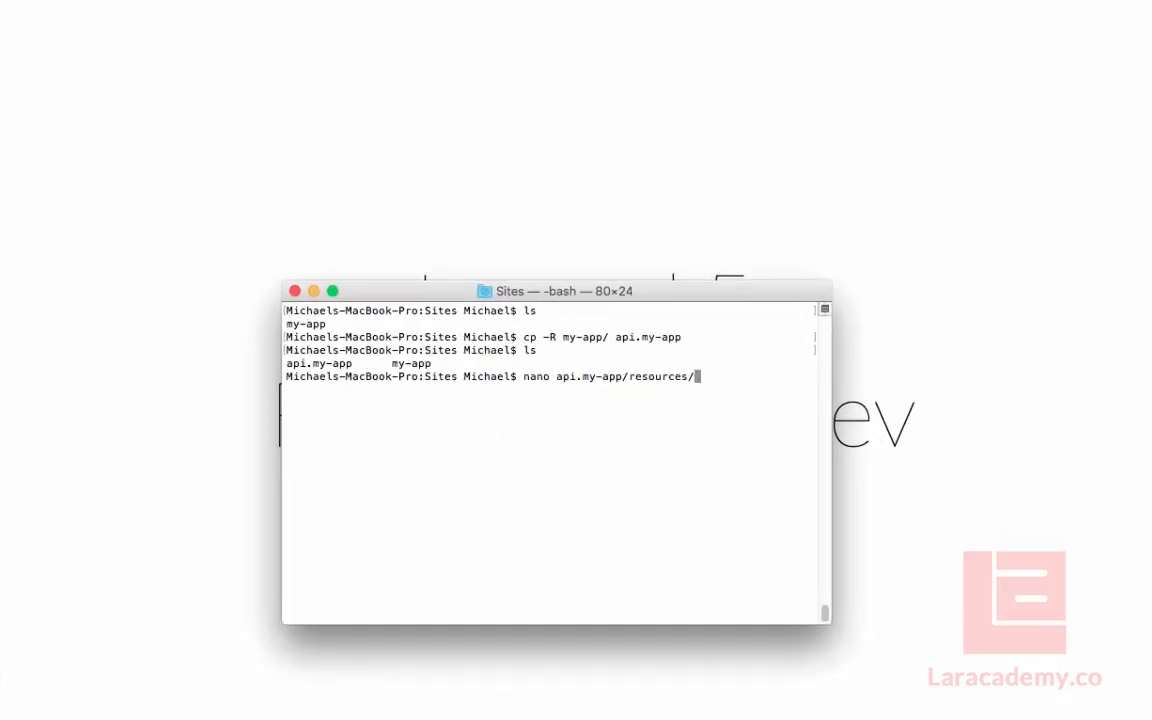
pyautogui.write('v')
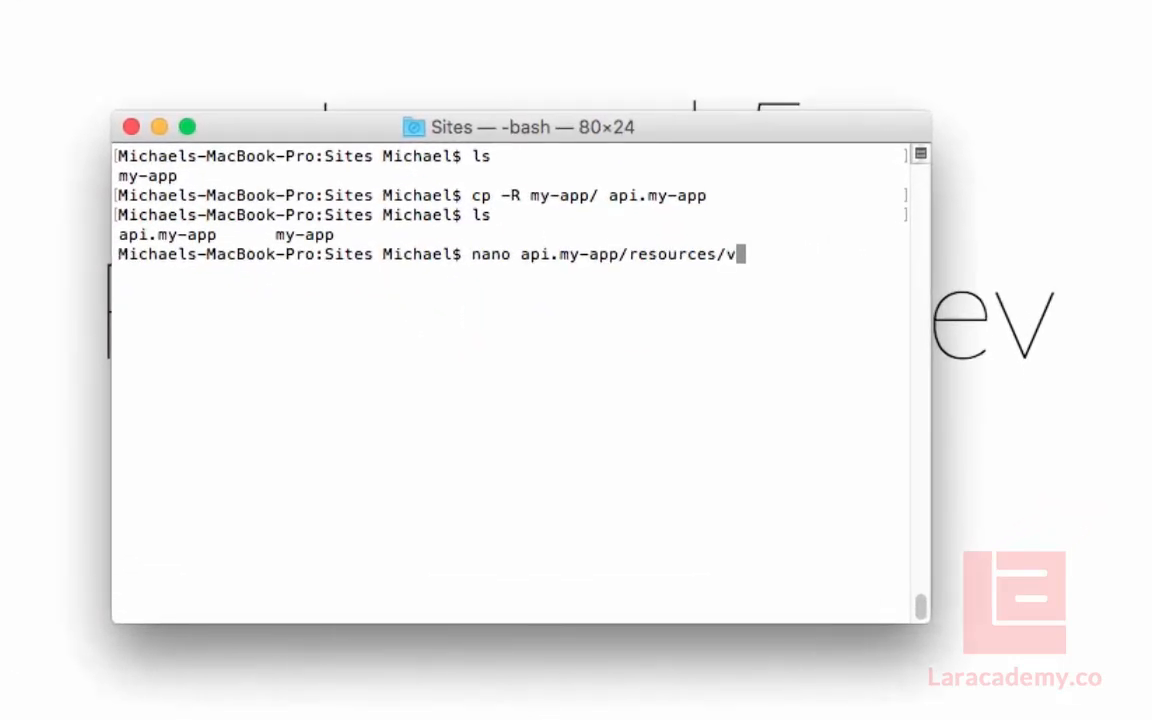
pyautogui.write('iews/welcome.blade.php')
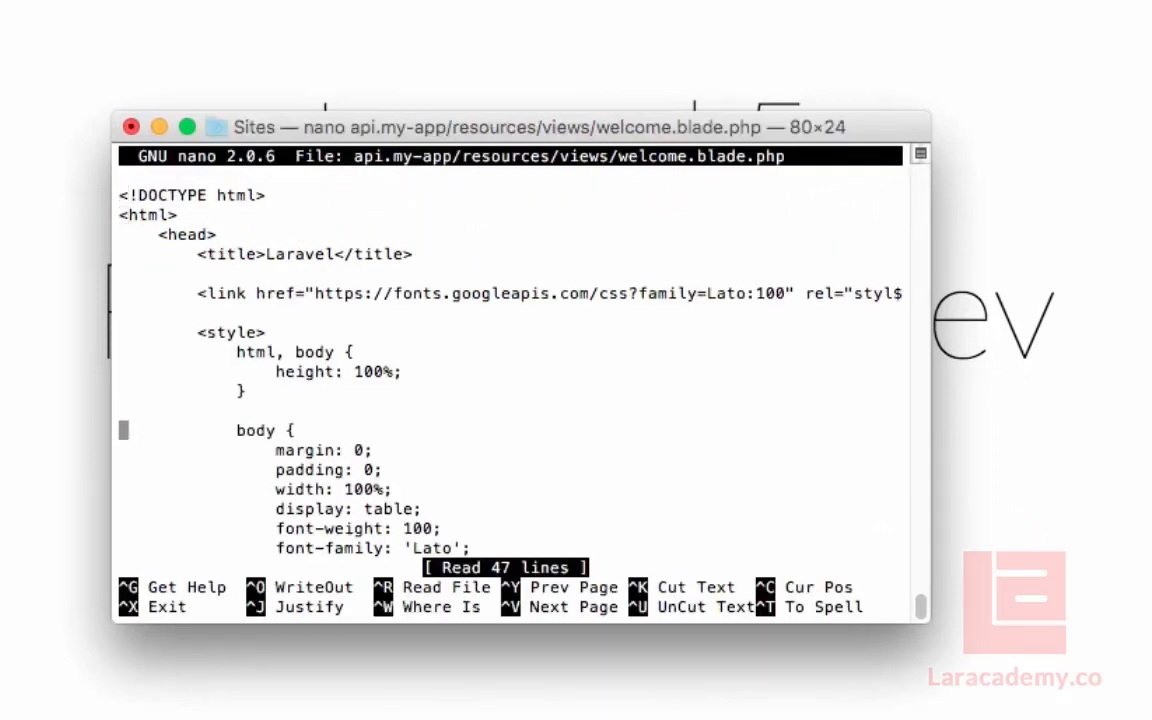
# Insert 'api.' so the title reads 'From api.my-app.dev' and save the file.
pyautogui.scroll(-3)
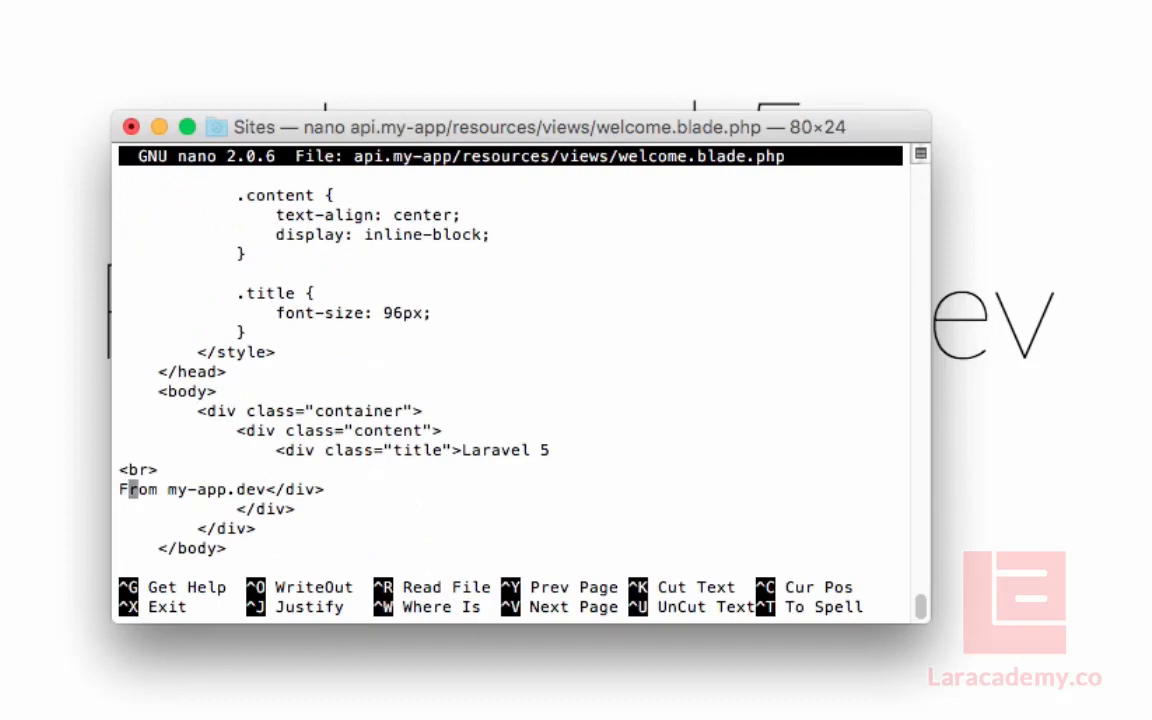
pyautogui.write('api.')
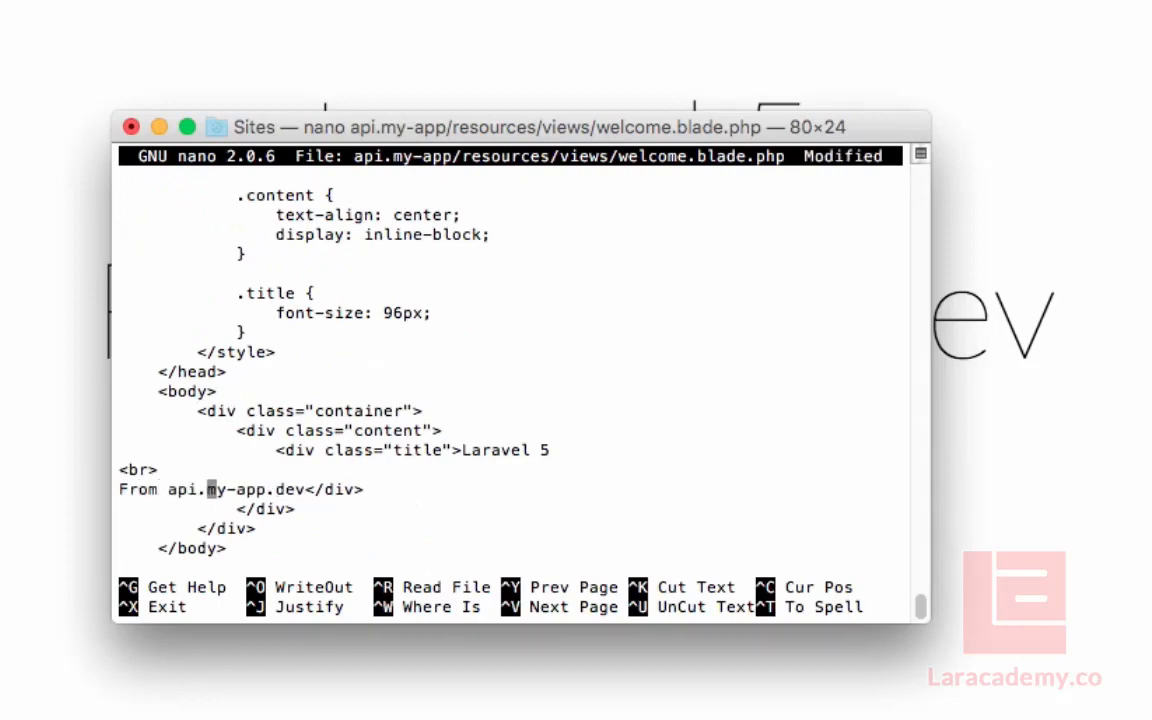
pyautogui.press('ctrl+o')
pyautogui.write('ls')
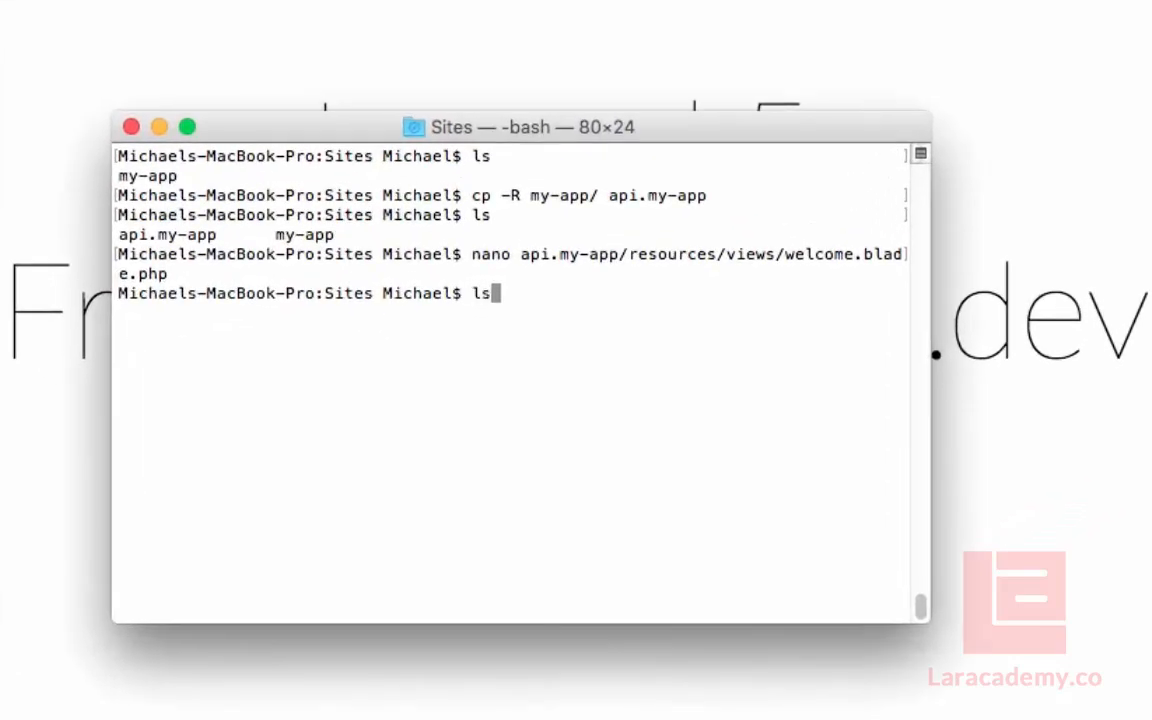
# Remove the copied api.my-app folder with rm -Rf.
pyautogui.write('rm -Rf')
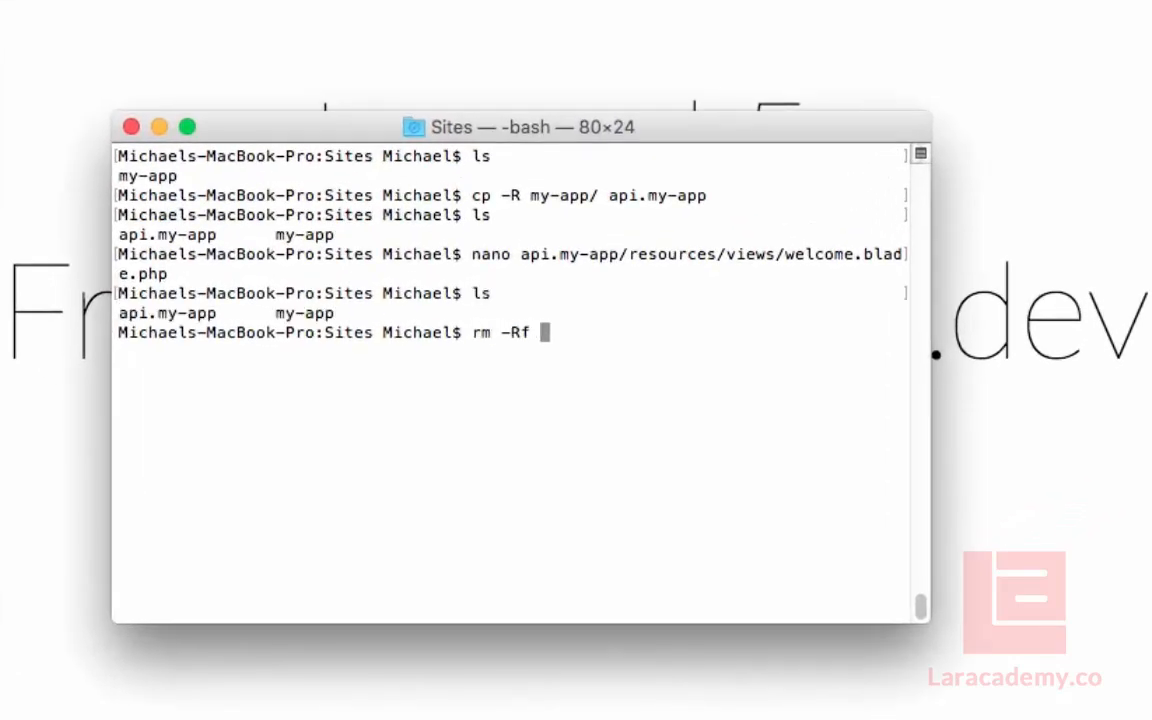
pyautogui.write('api.my-app/')
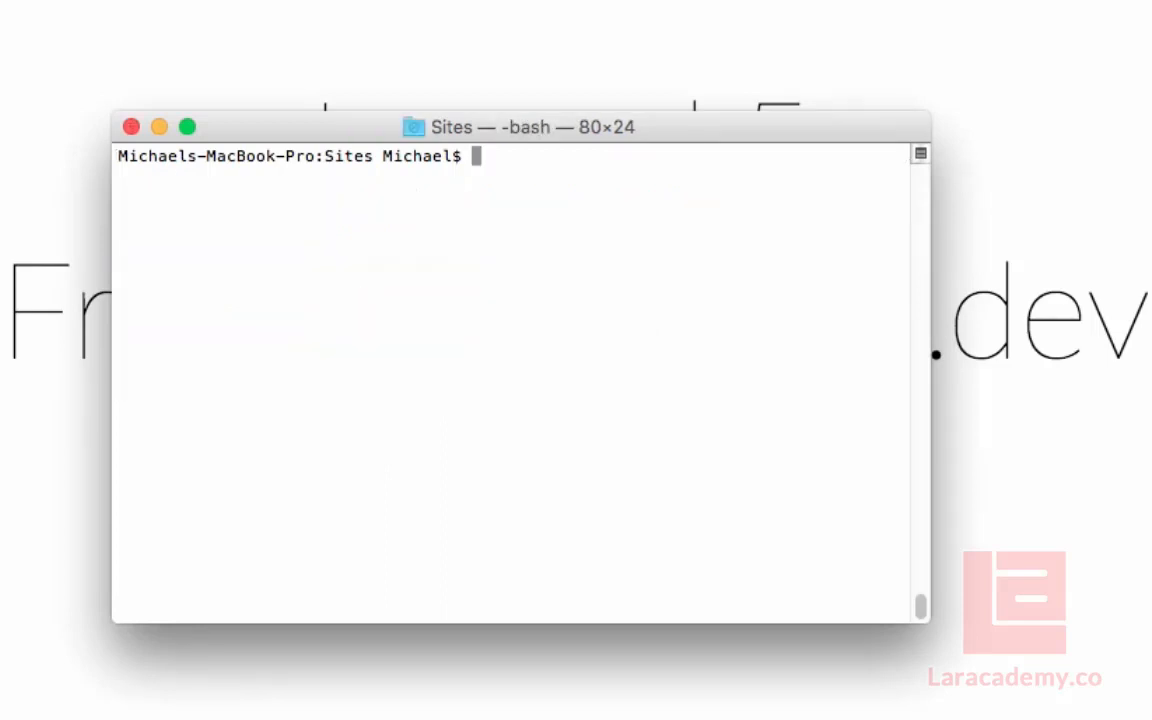
# Create the symlink api.my-app pointing to my-app/ with ln -s and list to confirm.
pyautogui.write('ls')
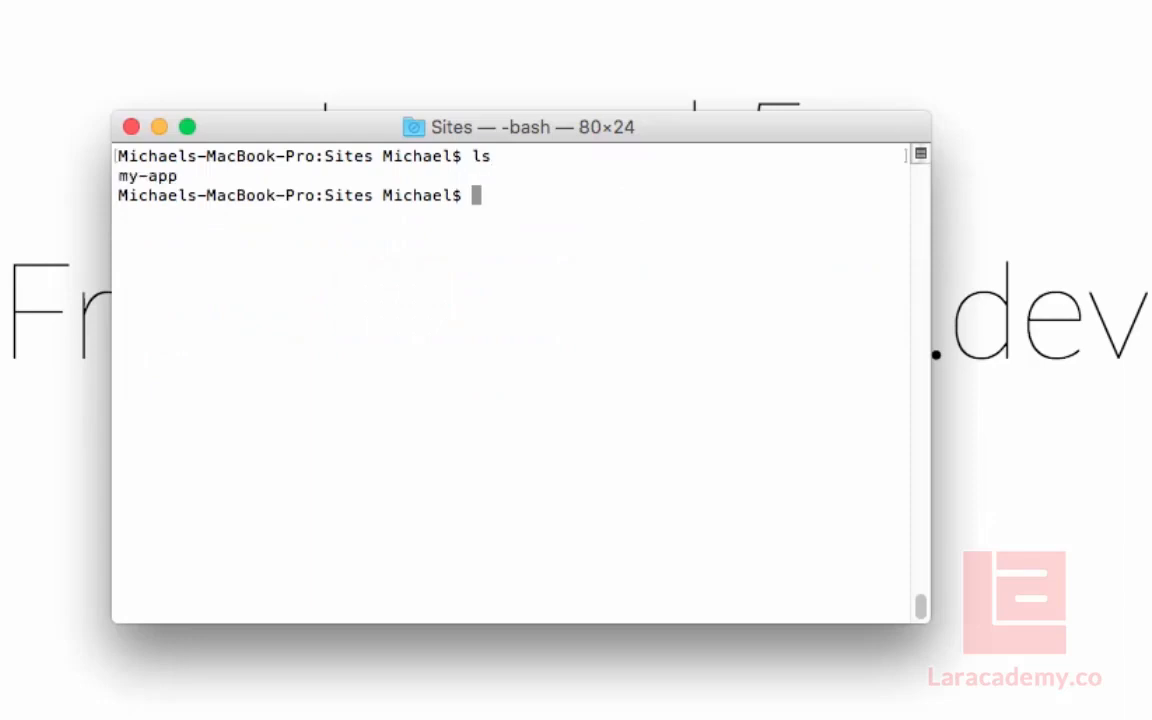
pyautogui.write('ln -s my-app/')
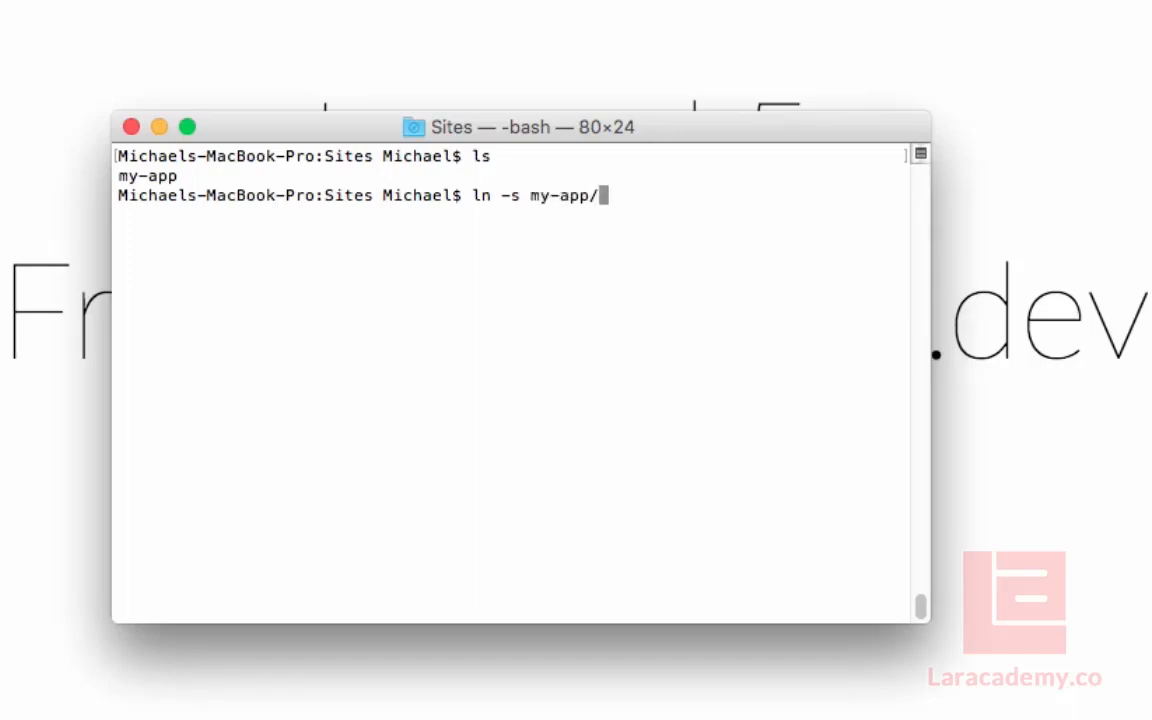
pyautogui.write('api.my-app')
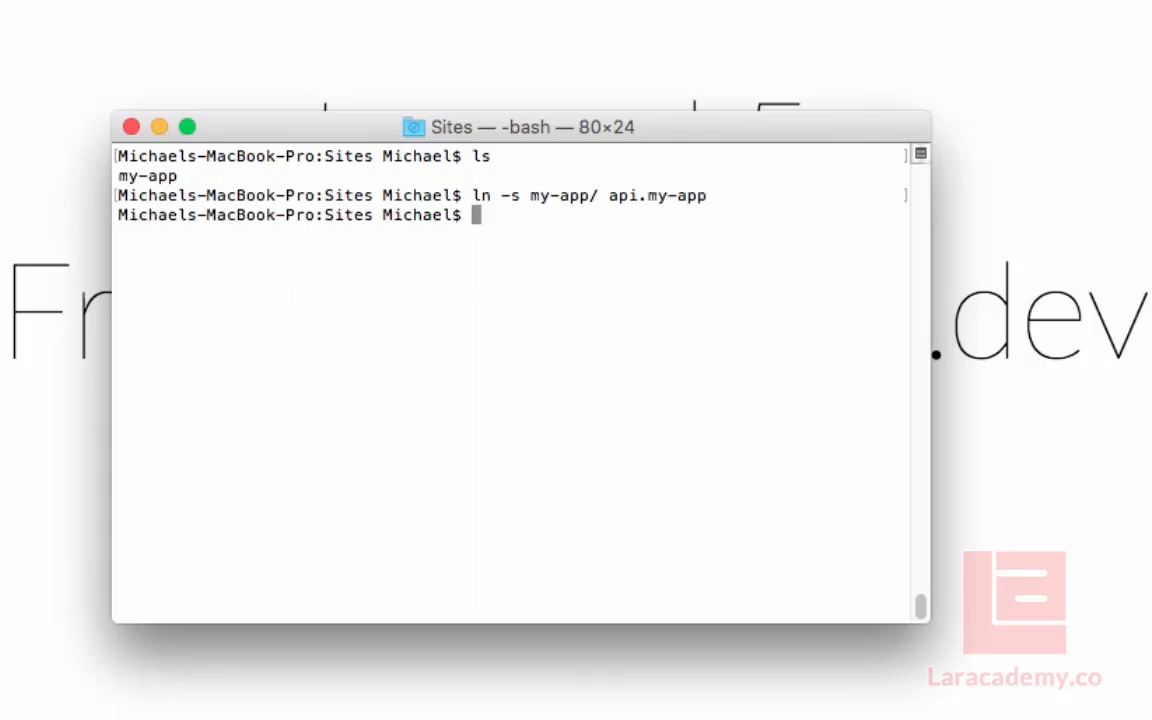
pyautogui.write('ls')
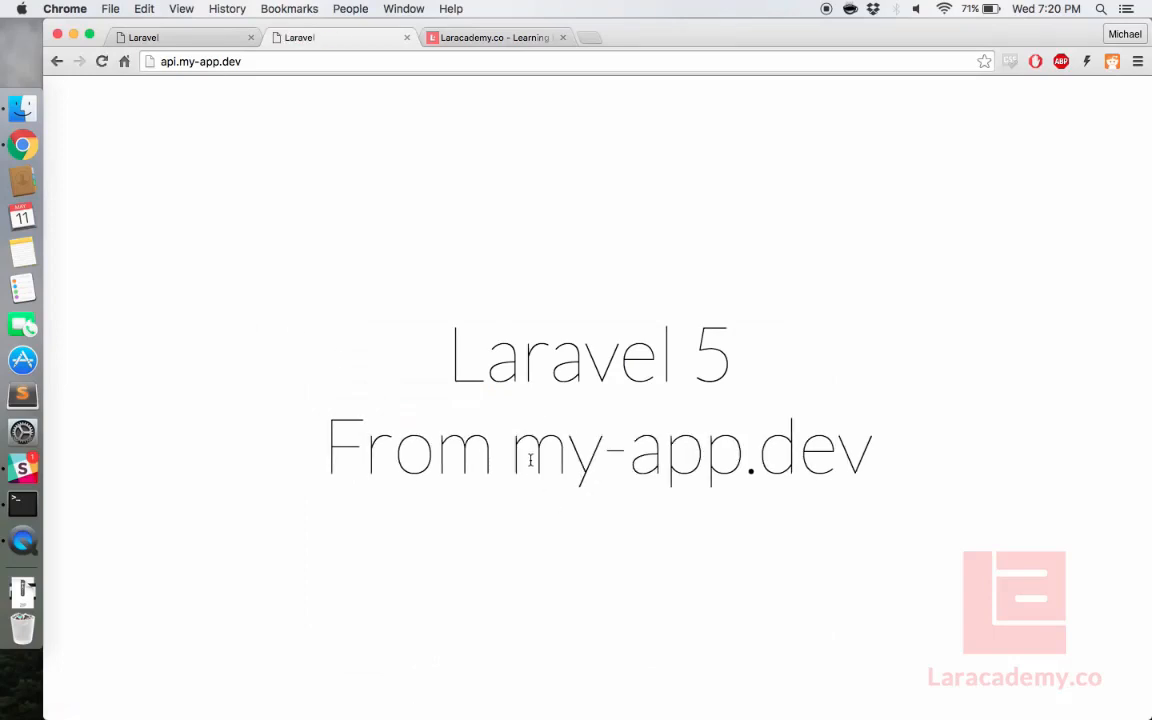
# Select the 'Laravel 5 From my-app.dev' text on the reloaded api.my-app.dev page.
pyautogui.moveTo(524, 458); pyautogui.dragTo(888, 482)
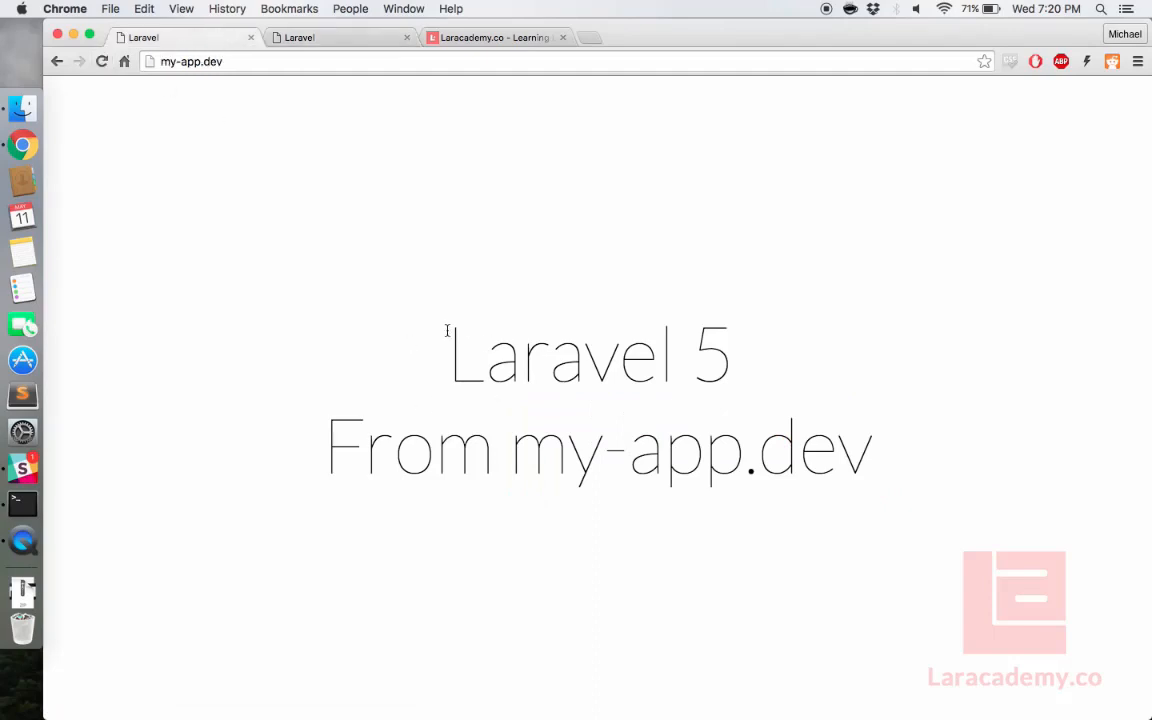
pyautogui.moveTo(460, 324)
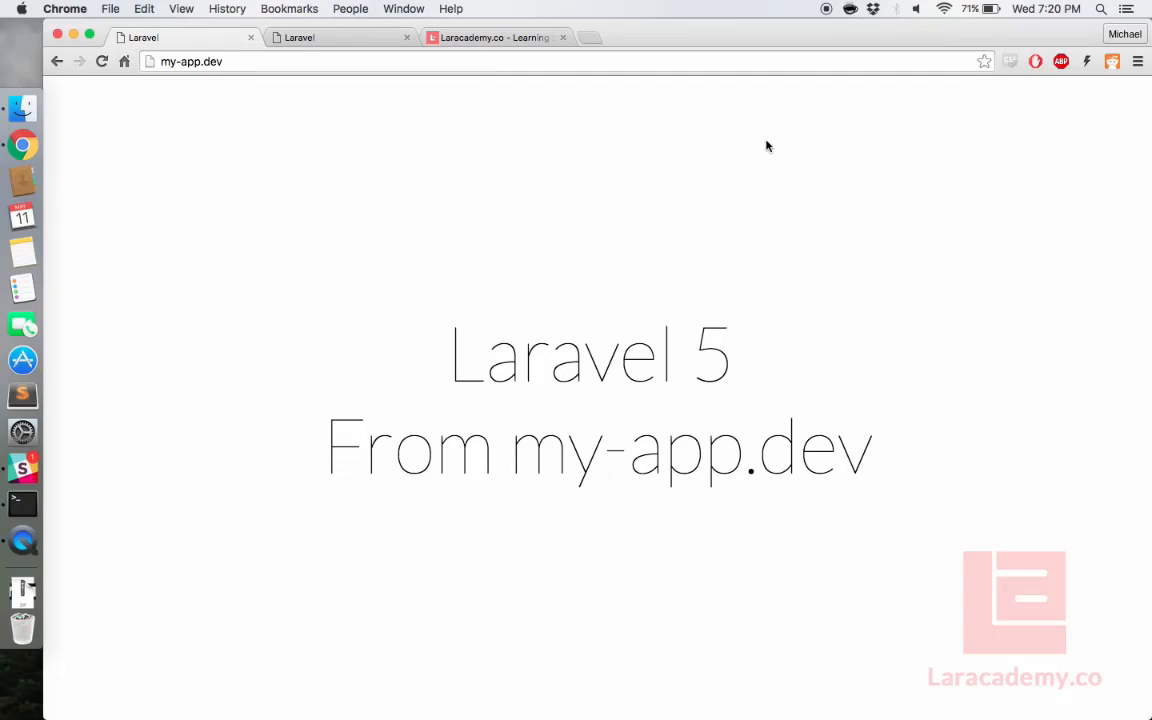
pyautogui.moveTo(830, 10)
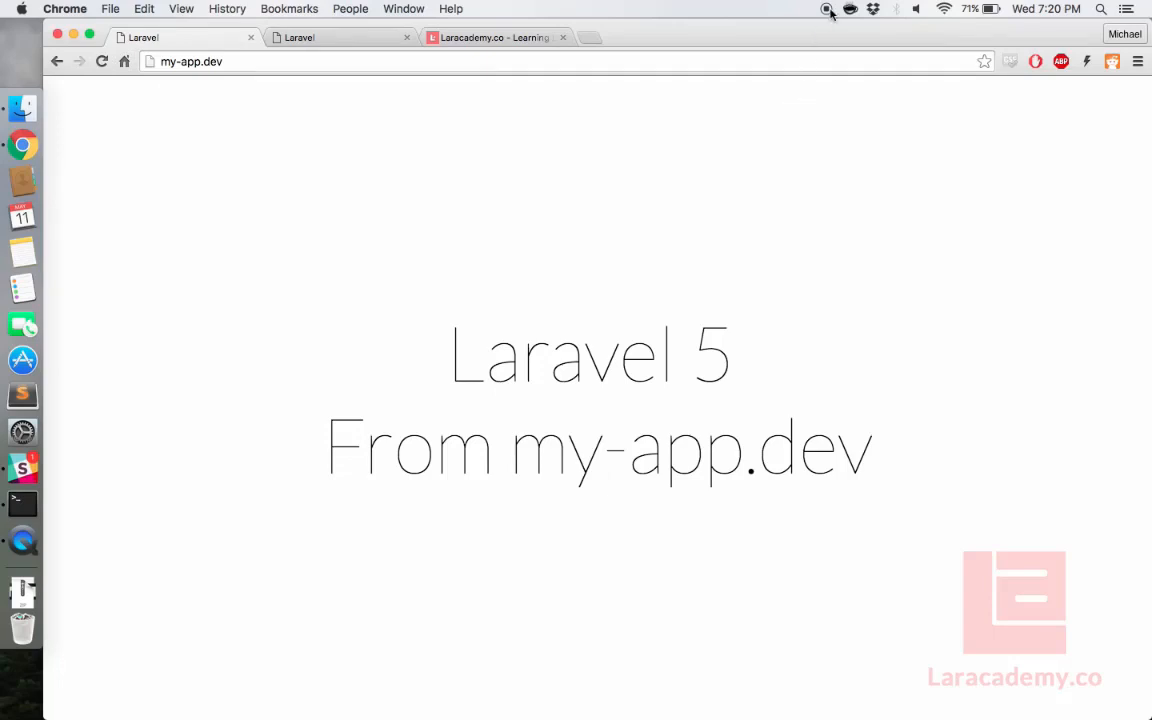